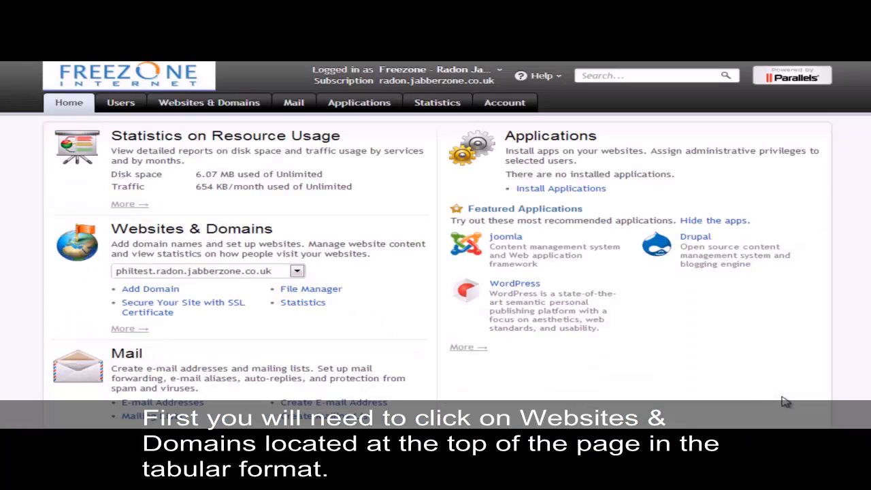
pyautogui.moveTo(406, 231)
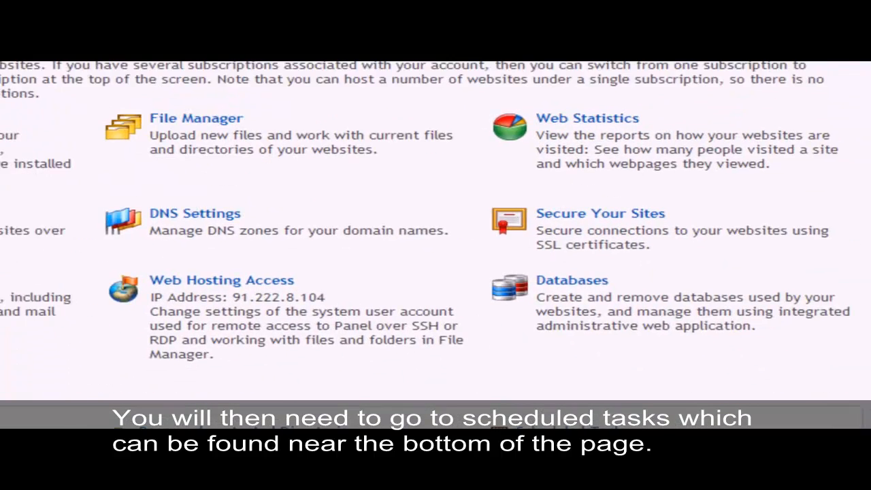
# Step: Open the empty Scheduled Tasks list for system user radon
pyautogui.scroll(-3)
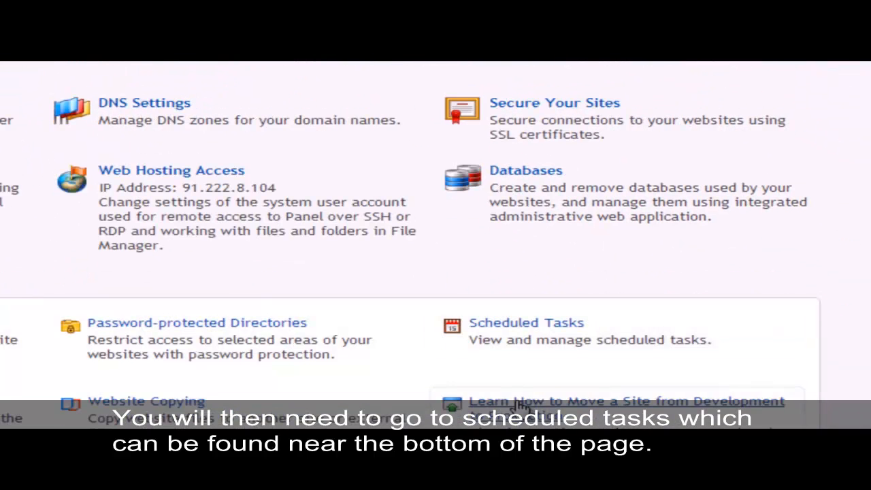
pyautogui.moveTo(535, 337)
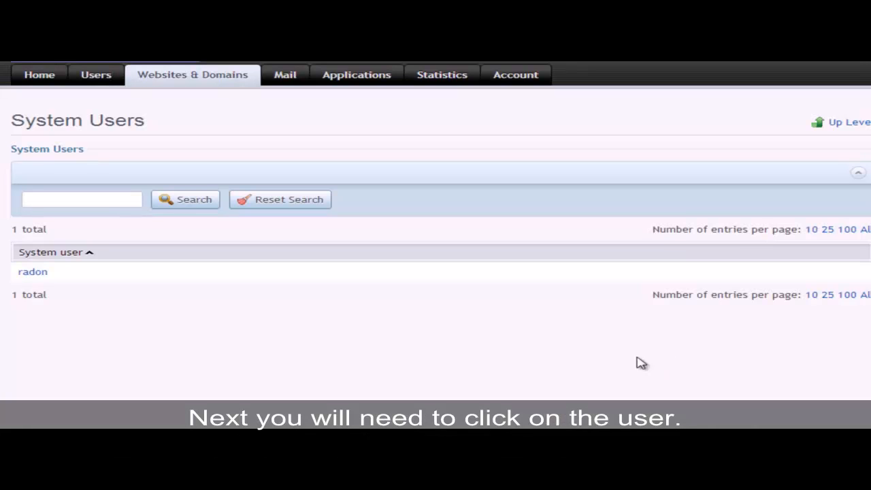
pyautogui.click(33, 273)
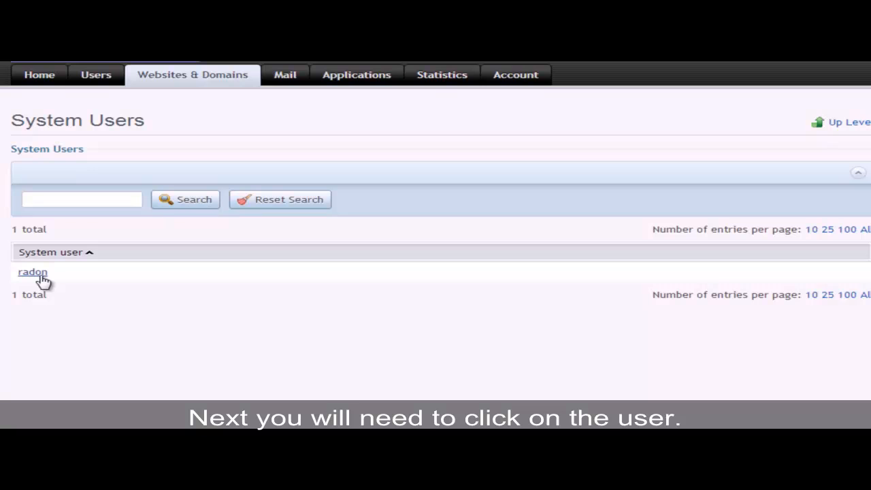
pyautogui.click(33, 271)
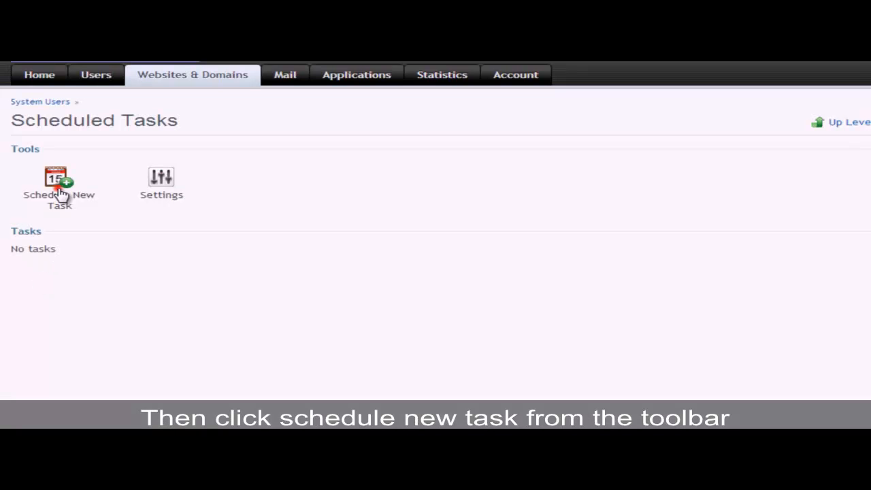
# Step: Schedule a new task at minute 2, hour 5, day of month 6
pyautogui.click(59, 179)
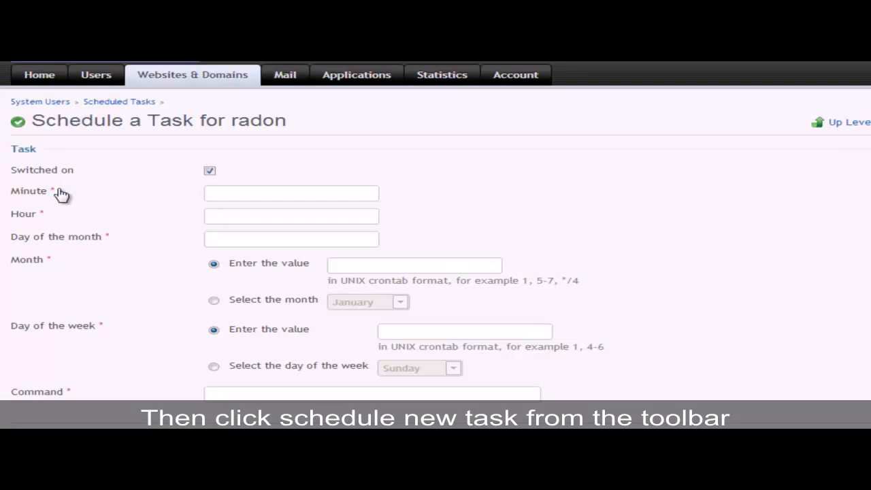
pyautogui.write('2')
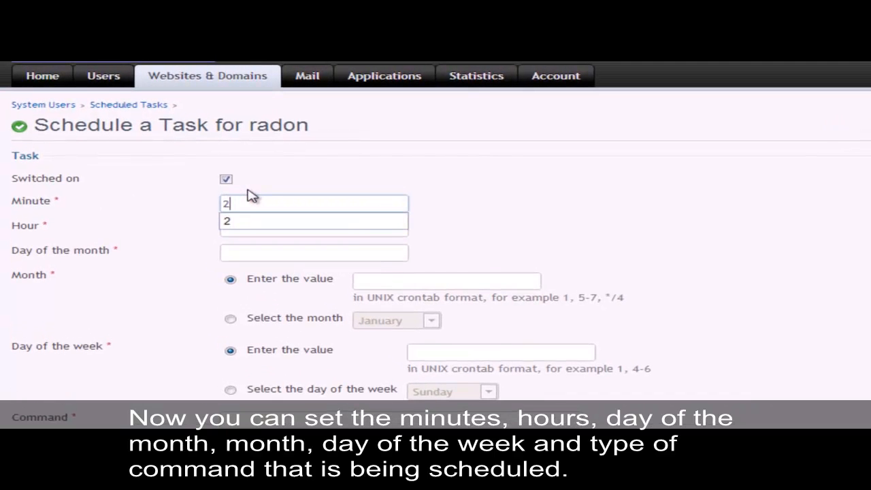
pyautogui.write('5')
pyautogui.click(314, 253)
pyautogui.write('6')
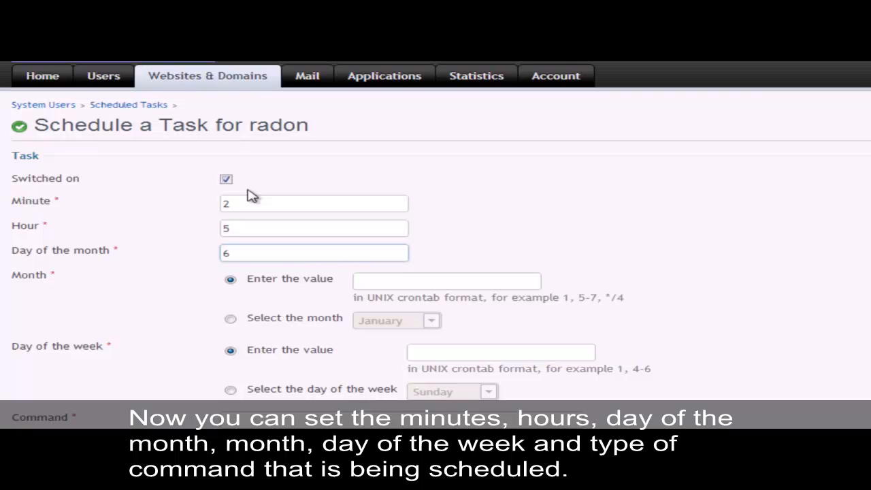
pyautogui.write('1')
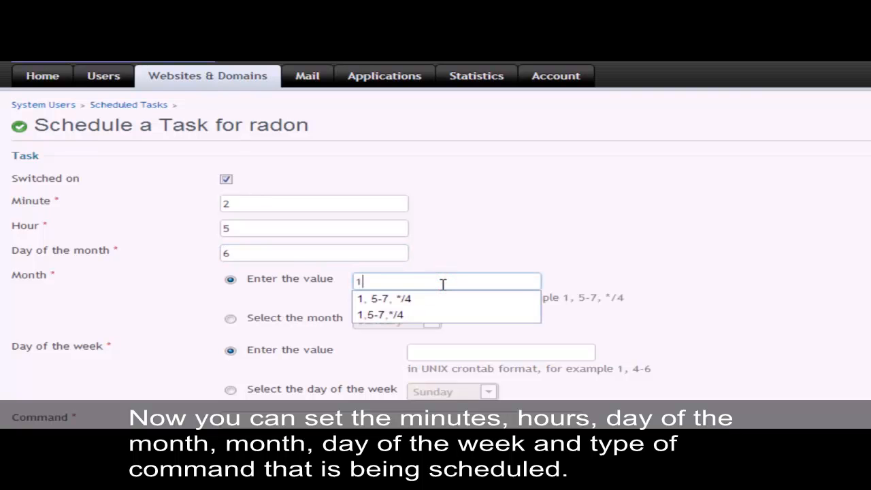
# Step: Set the task's months to 1, 5-7, */4 and weekdays to 1, 4-6
pyautogui.click(387, 299)
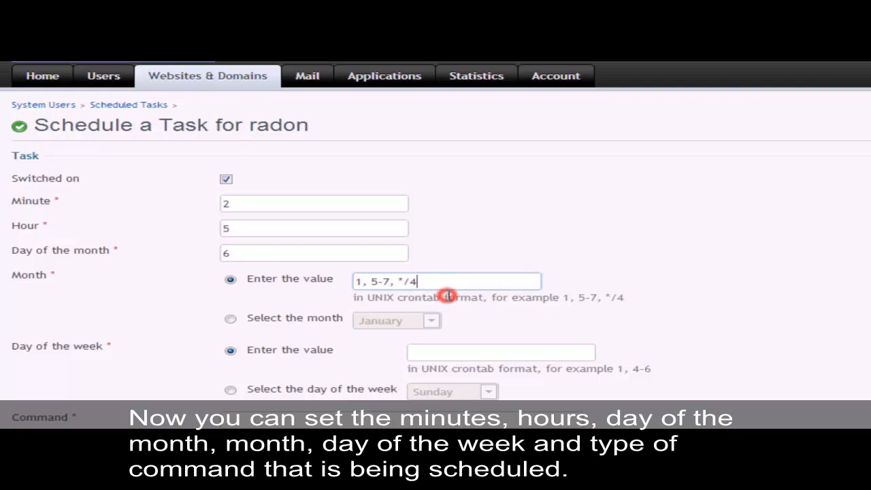
pyautogui.click(501, 352)
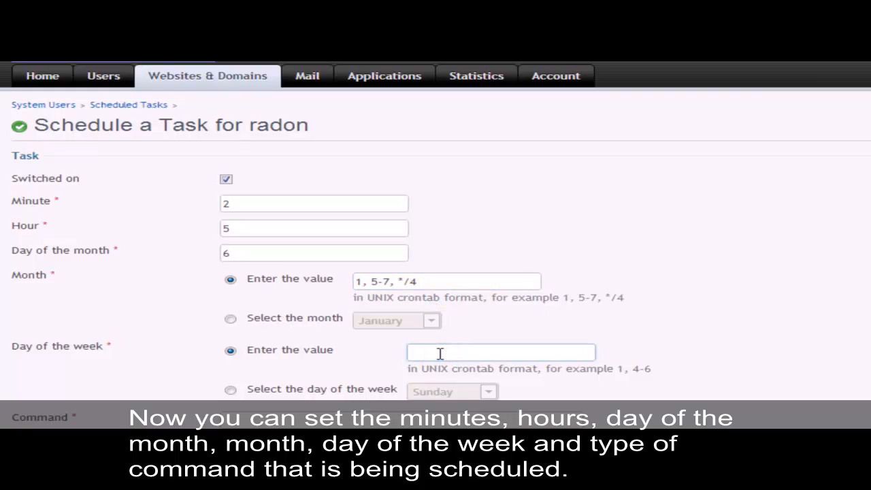
pyautogui.write('1')
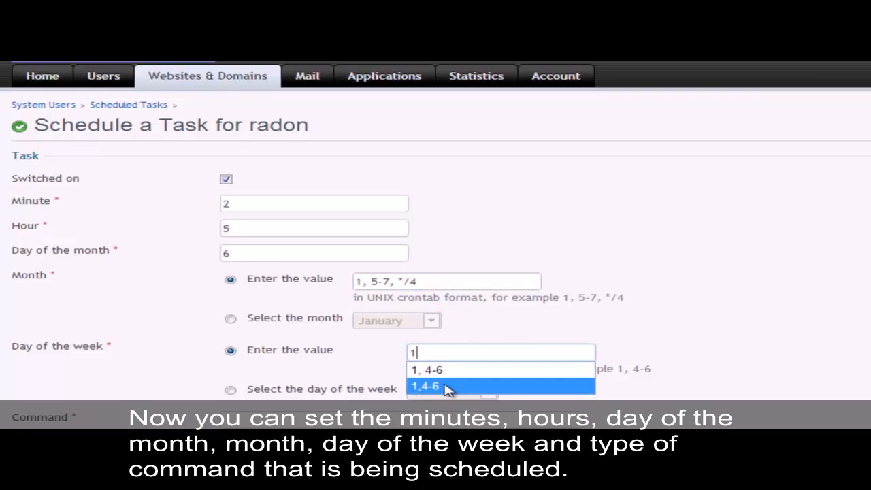
pyautogui.click(427, 387)
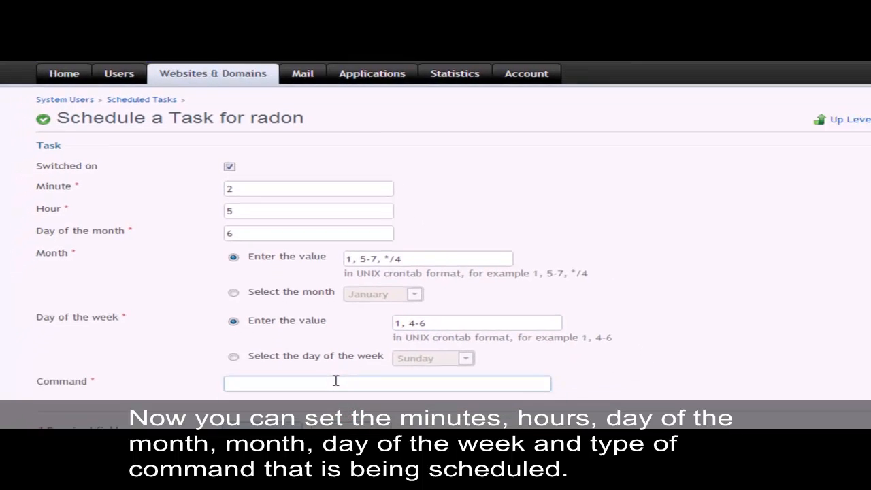
# Step: Enter the command 'execute' and save the scheduled task
pyautogui.write('execute')
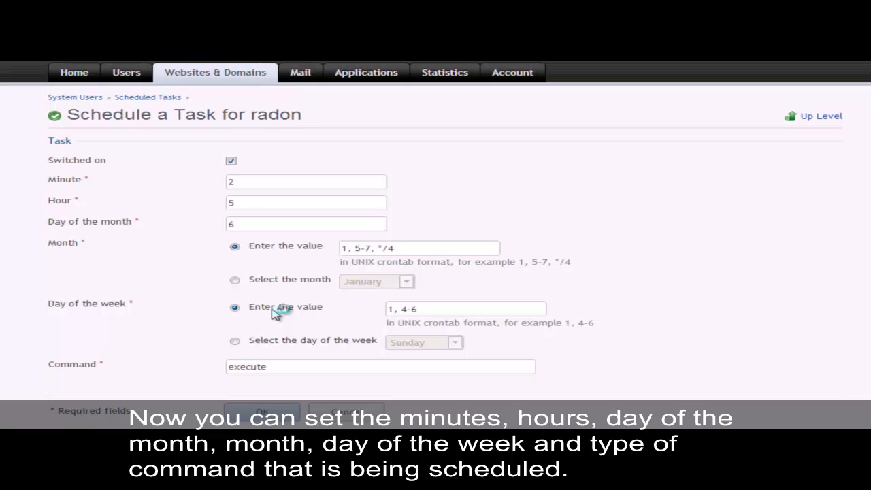
pyautogui.click(261, 409)
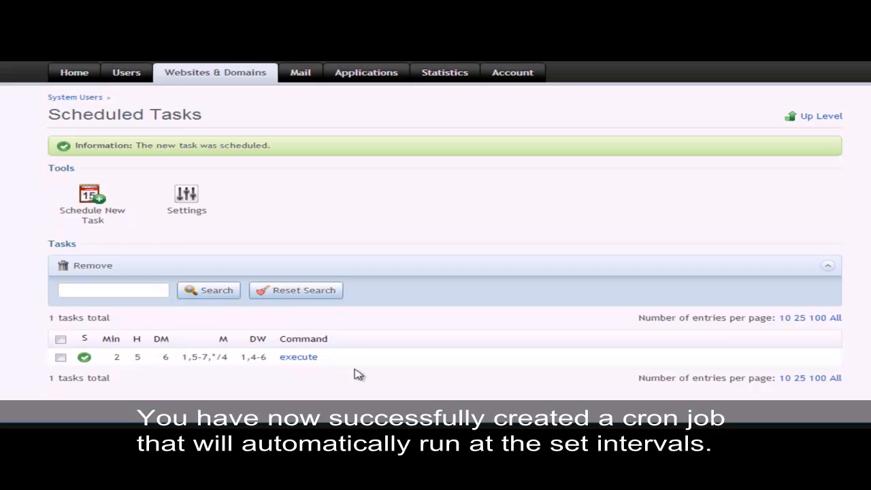
pyautogui.moveTo(373, 382)
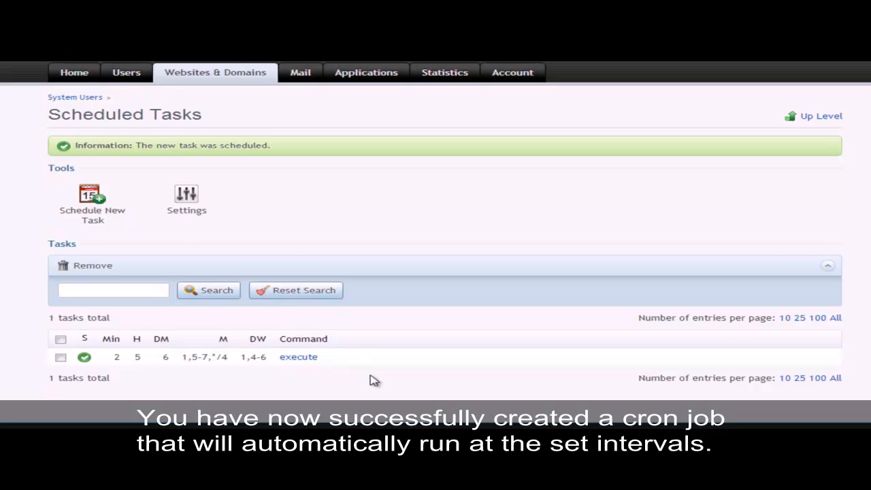